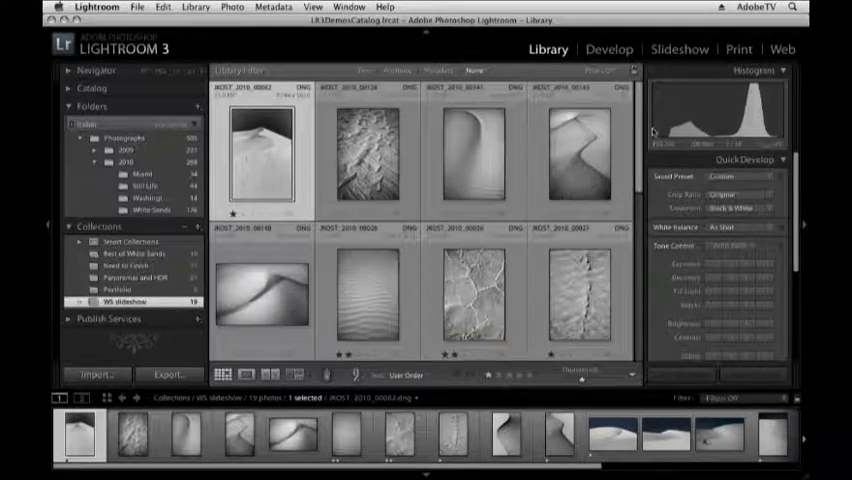
Switch the WS slideshow collection's 19 photos into the Slideshow module.
left_click(680, 48)
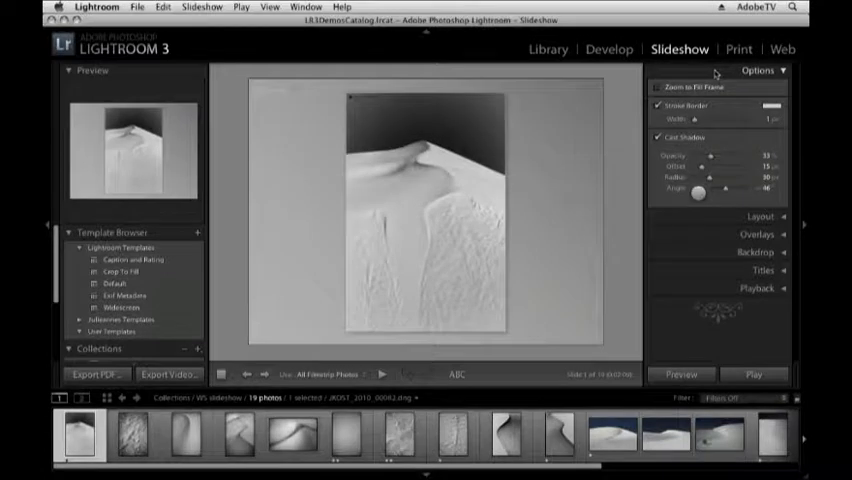
Turn Zoom to Fill Frame off and uncheck Stroke Border, showing the photo whole.
left_click(645, 87)
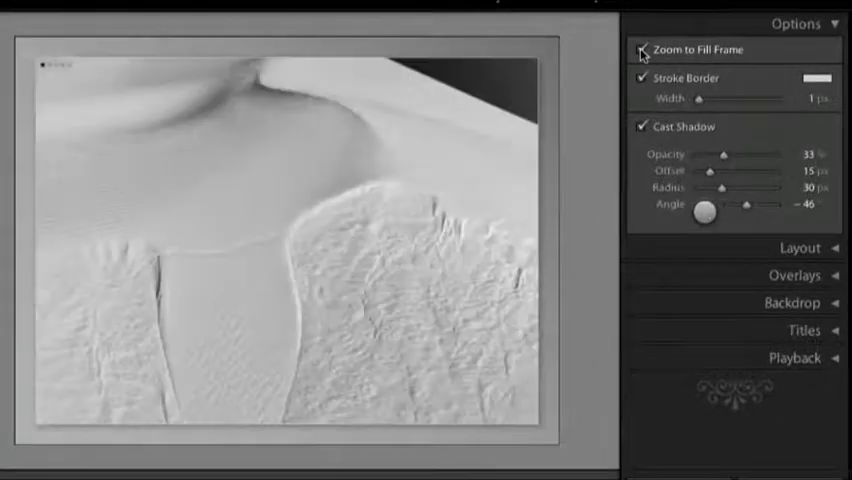
left_click(641, 50)
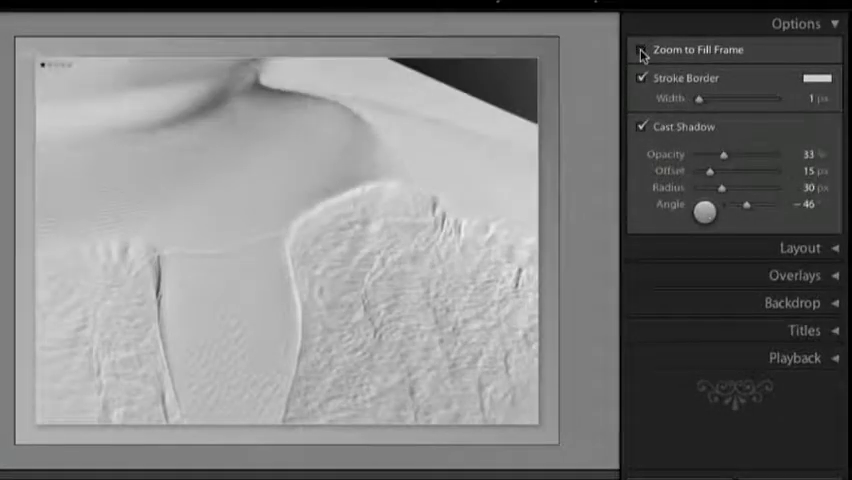
left_click(640, 50)
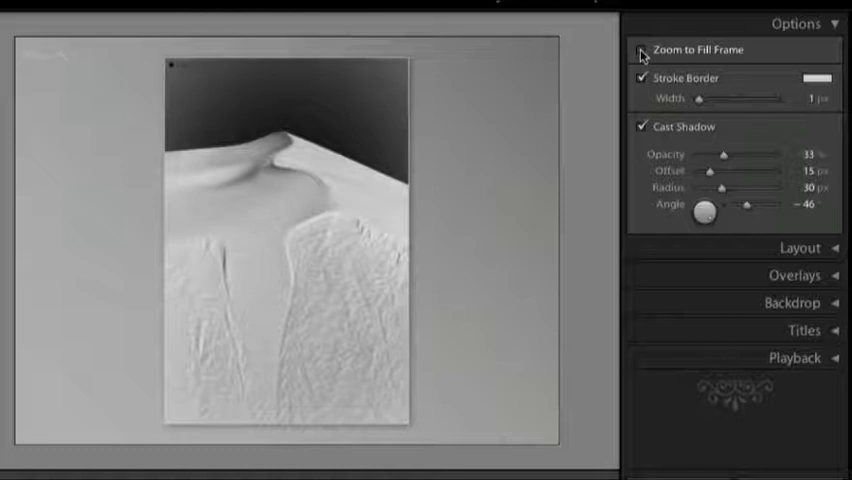
left_click(640, 50)
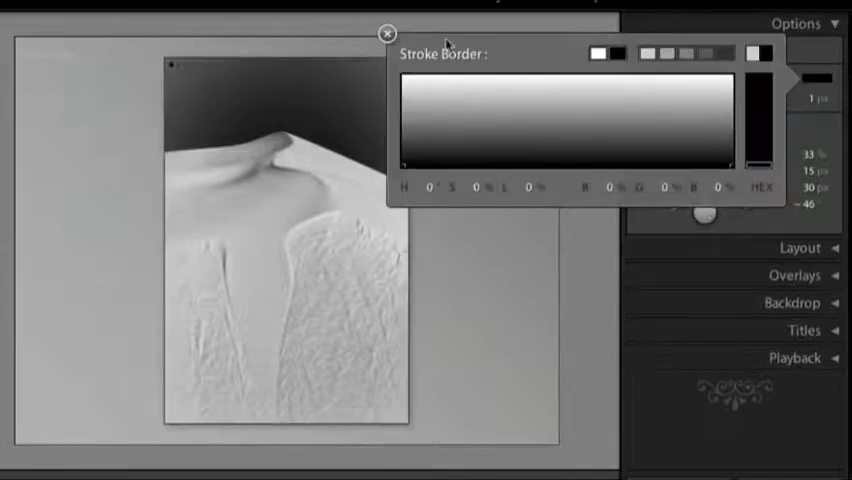
left_click(387, 33)
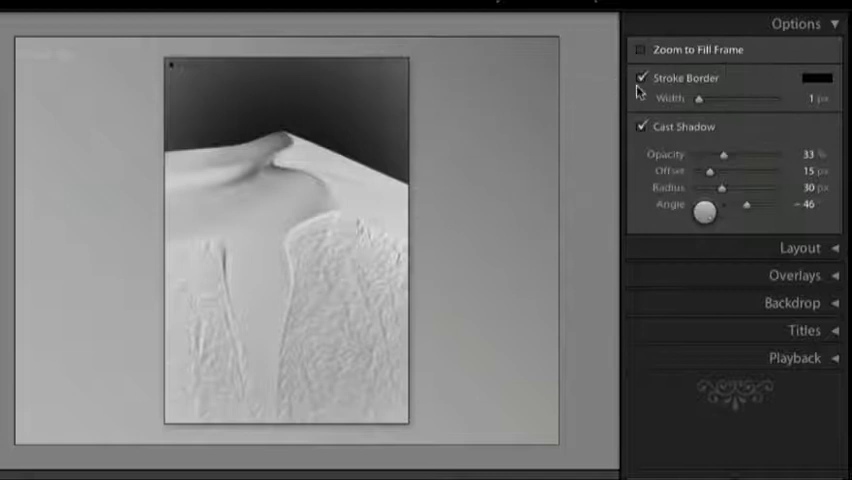
left_click(639, 78)
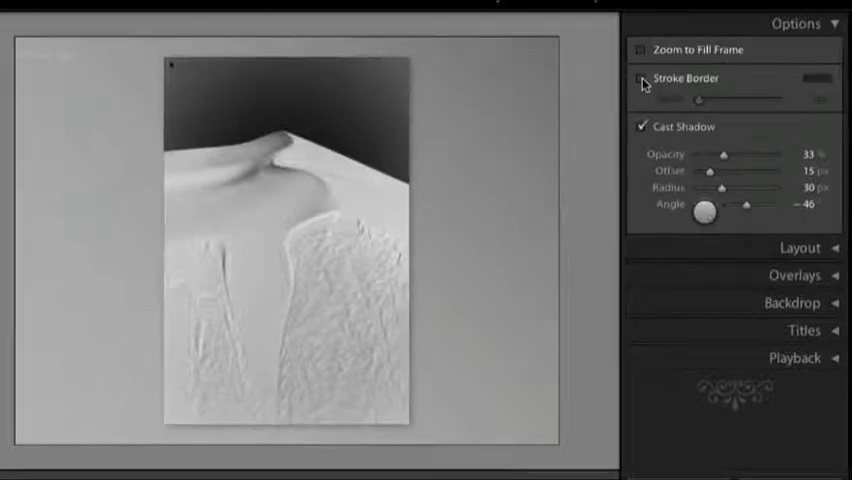
left_click(636, 79)
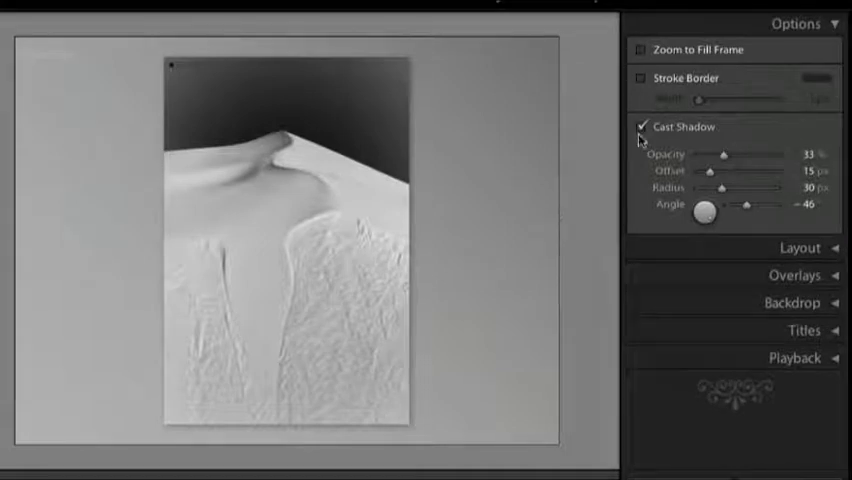
Uncheck Cast Shadow and narrow margins to 65 px with an 87 px bottom guide.
left_click(640, 126)
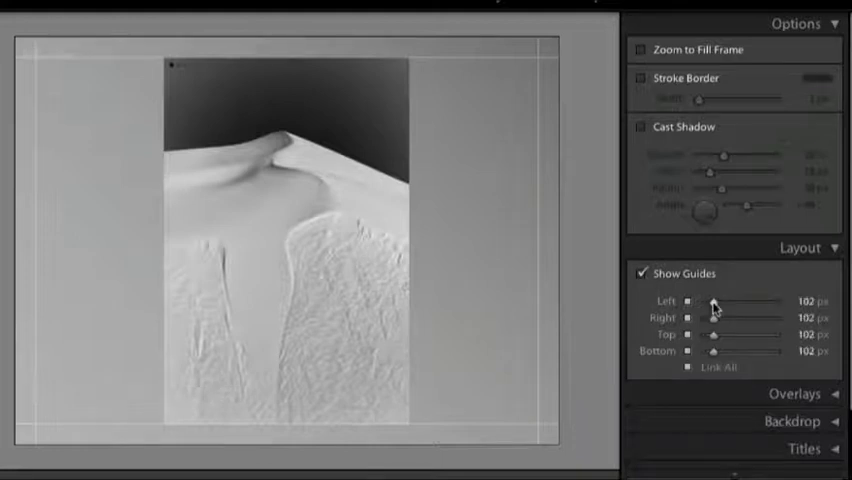
left_click_drag(712, 305, 720, 305)
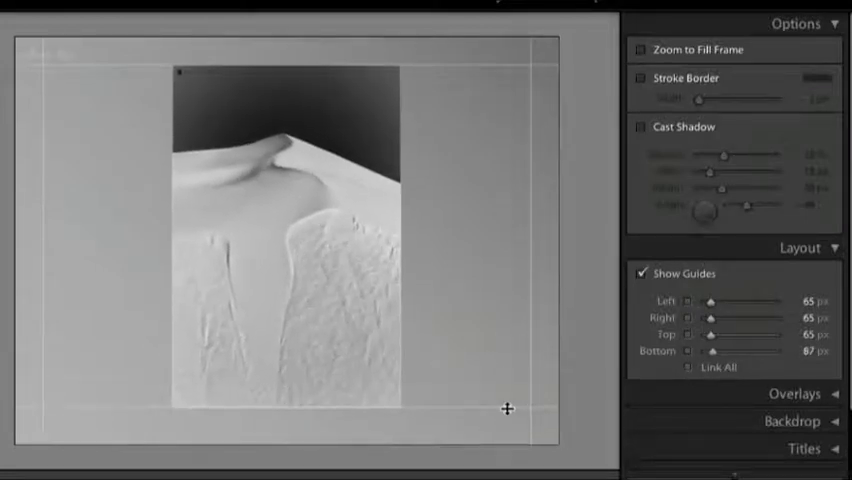
left_click(799, 247)
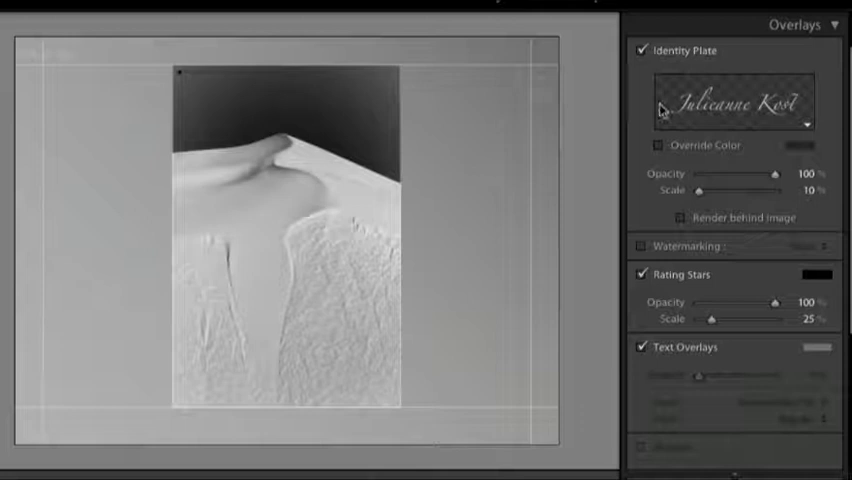
mouse_move(118, 78)
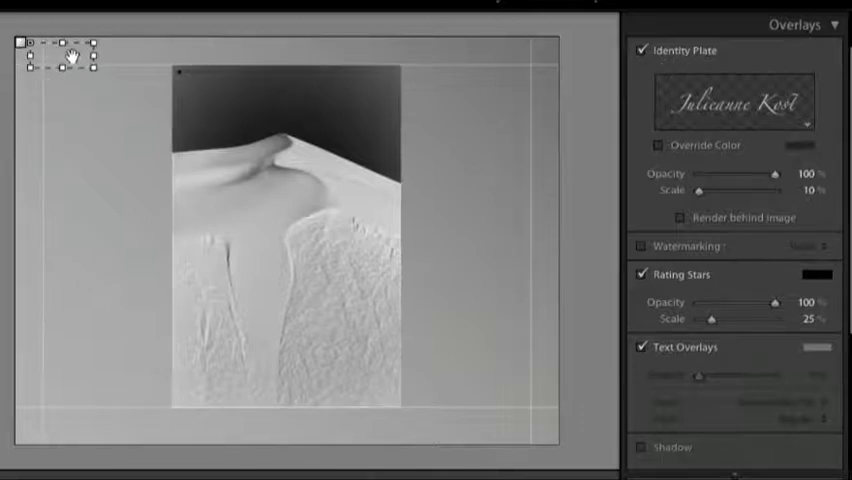
Drag the identity plate beside the photo's right edge, halfway down the slide.
left_click_drag(55, 50, 485, 65)
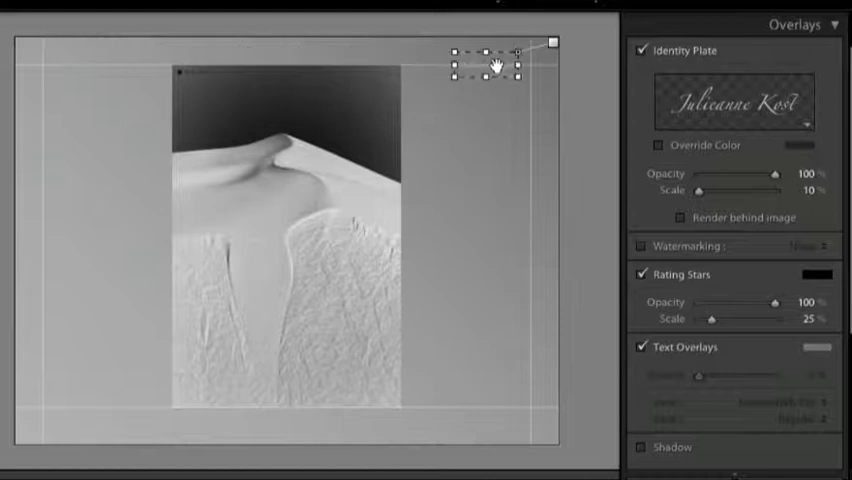
left_click_drag(490, 68, 490, 239)
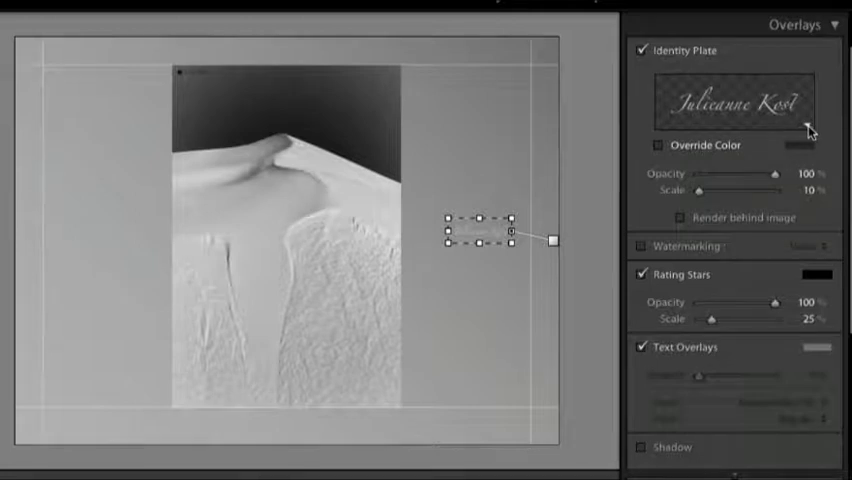
left_click(738, 100)
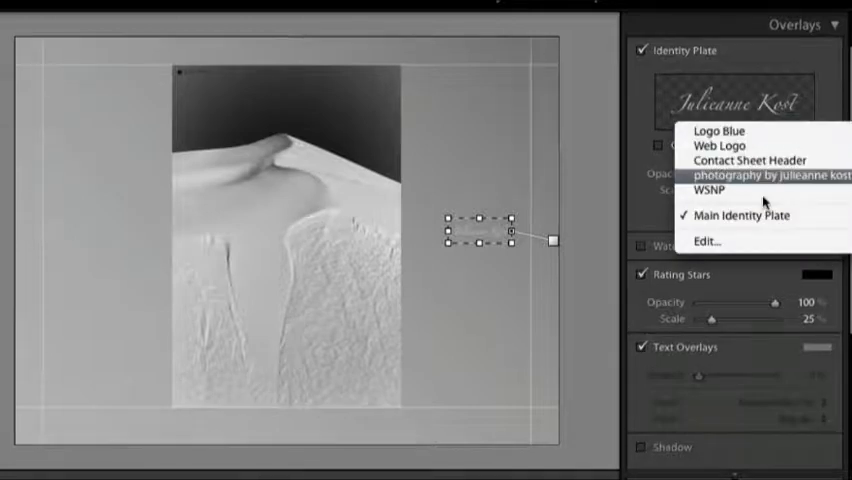
Switch the identity plate to the graphical Logo Blue preset and confirm.
left_click(707, 241)
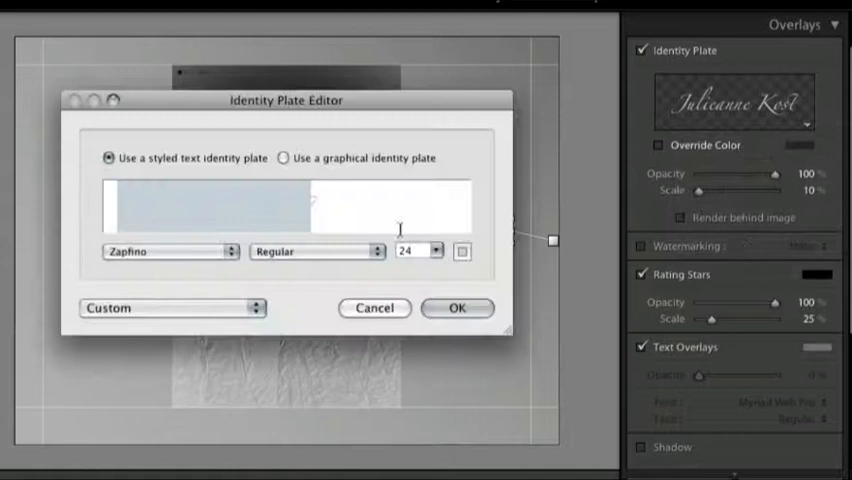
type("Julieanne Kost")
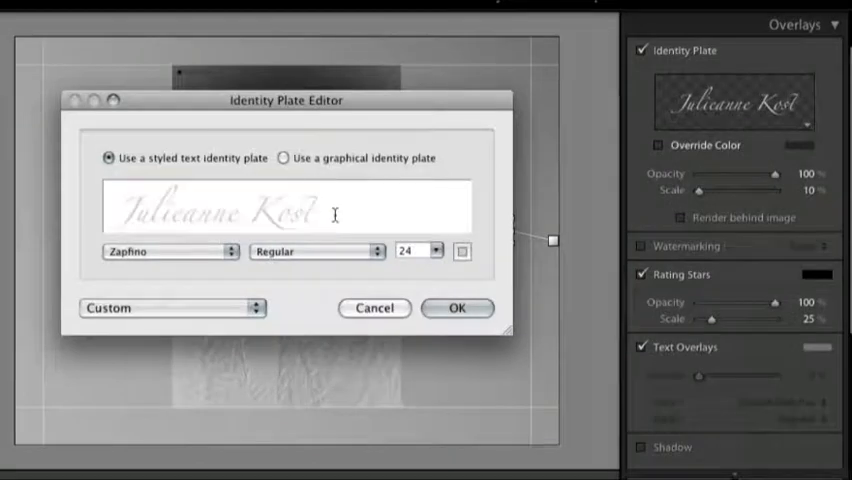
triple_click(215, 210)
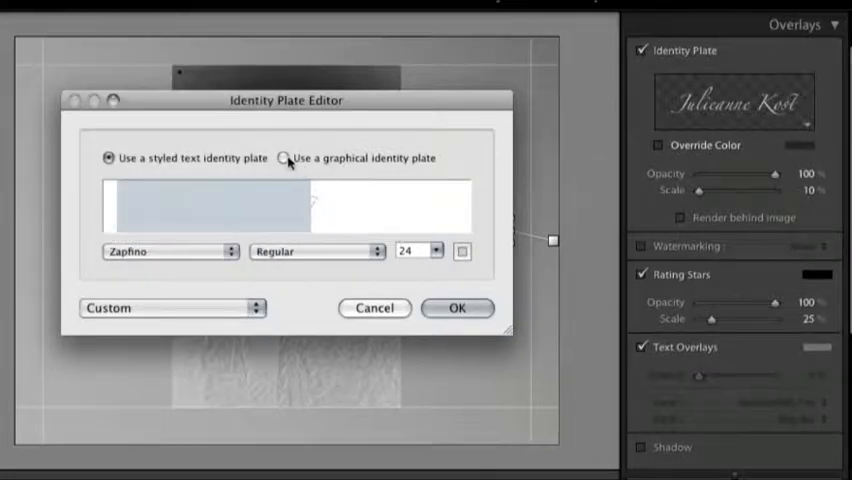
left_click(285, 158)
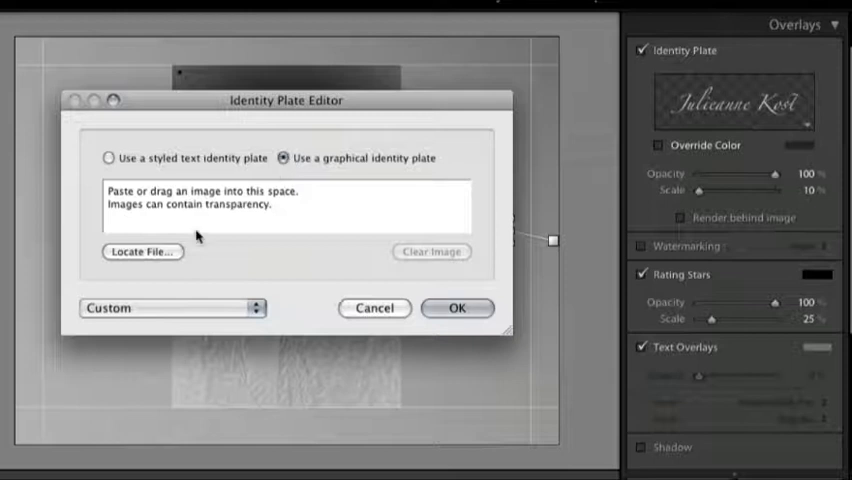
left_click(142, 251)
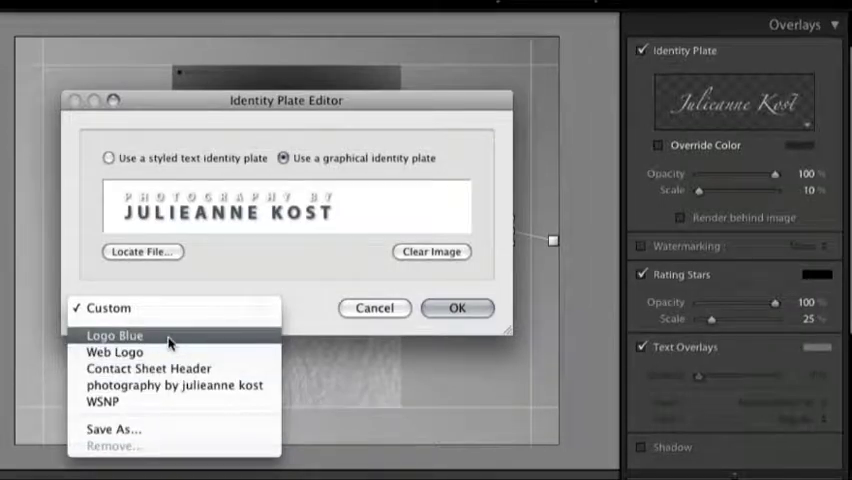
left_click(114, 335)
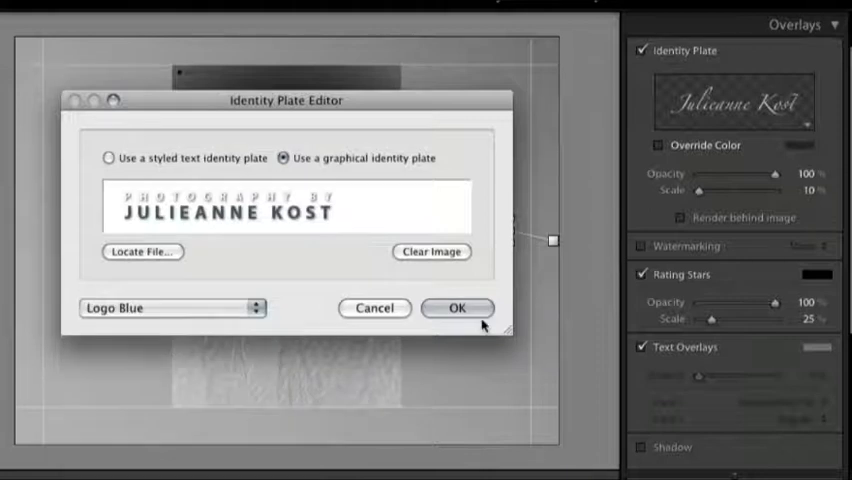
left_click(457, 308)
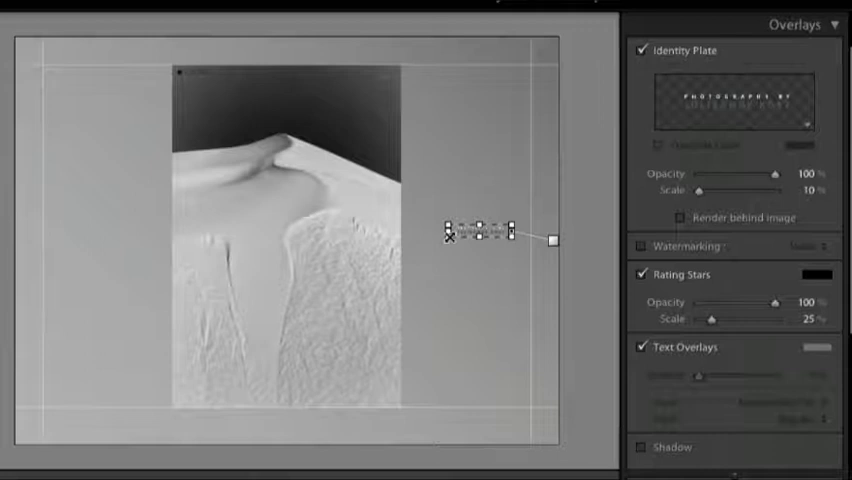
Scale the identity plate logo to 16% and centre it in the sky above the photo.
left_click_drag(698, 190, 730, 190)
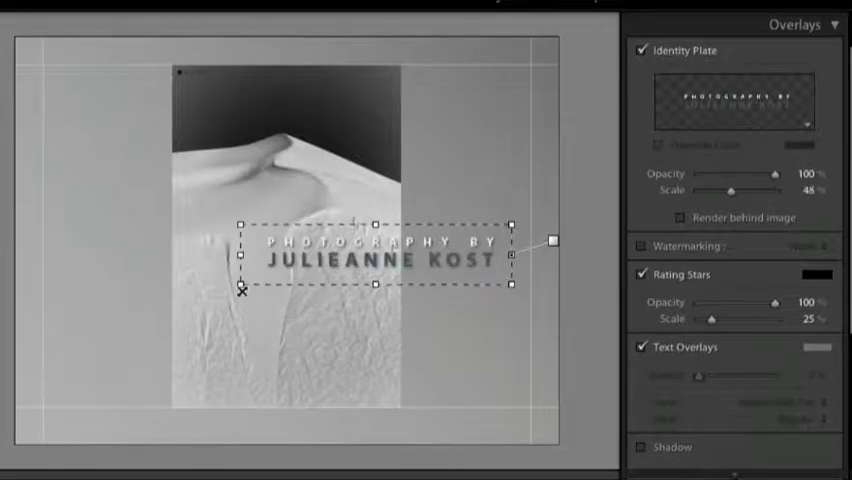
left_click_drag(730, 190, 700, 190)
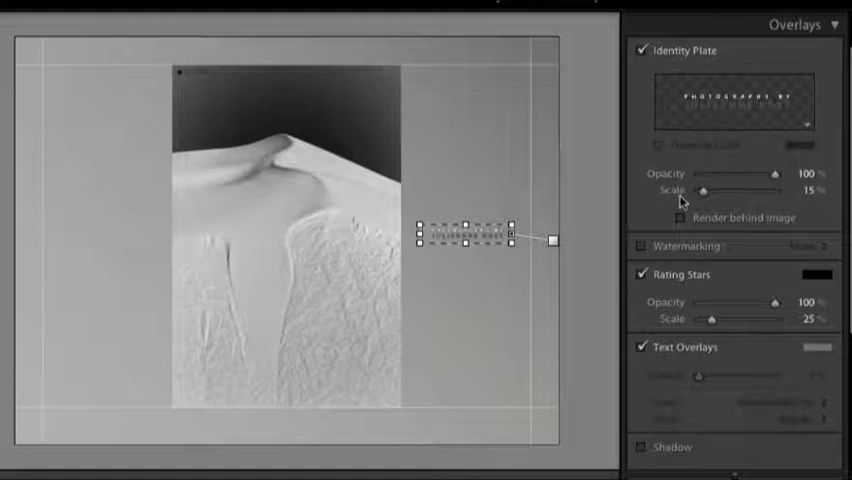
left_click_drag(699, 191, 730, 191)
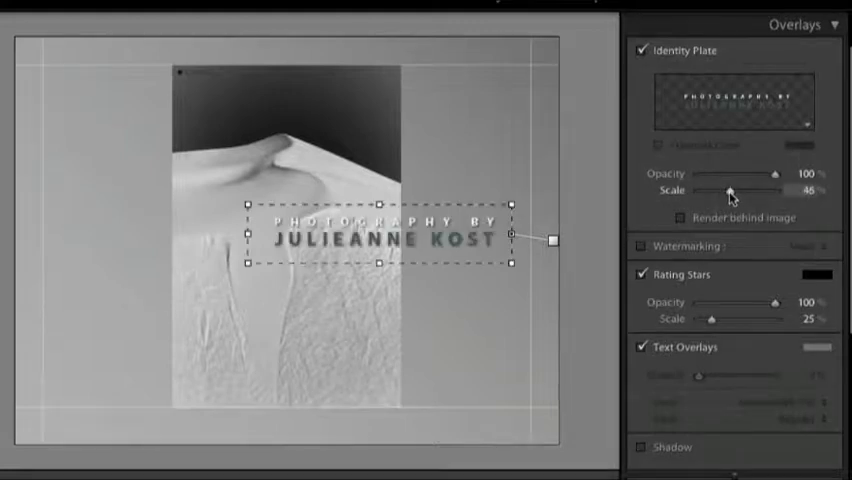
left_click_drag(729, 191, 703, 191)
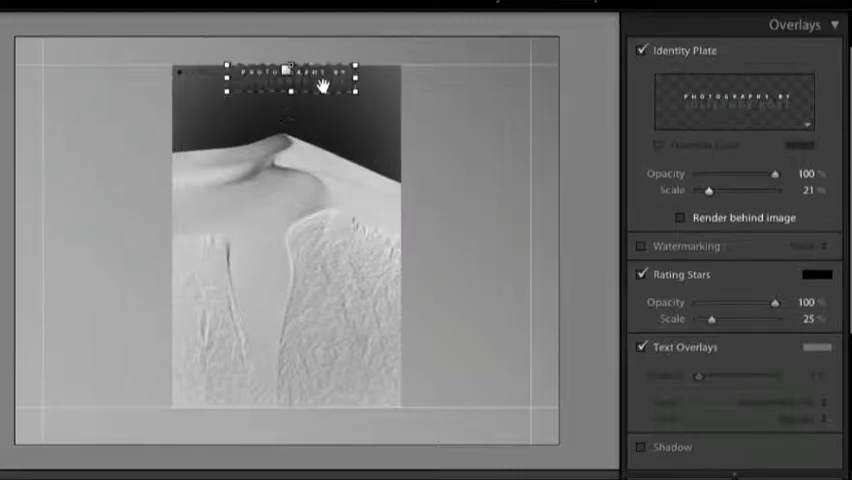
left_click_drag(290, 72, 290, 90)
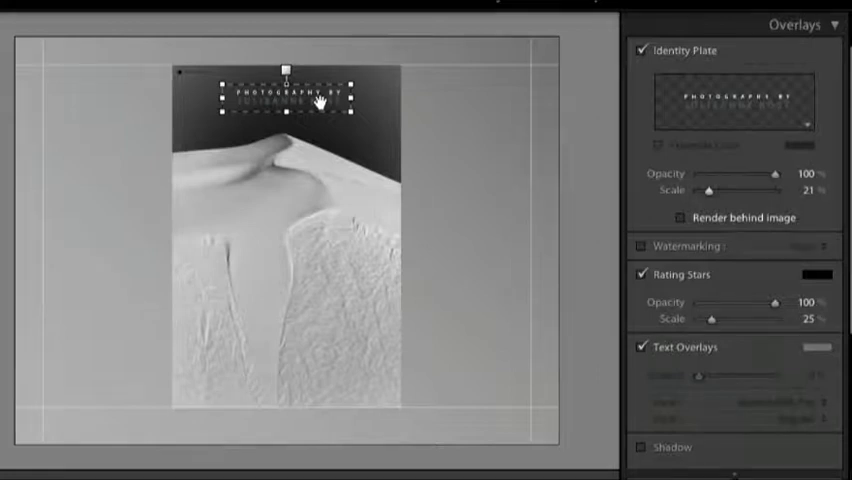
left_click_drag(290, 95, 290, 45)
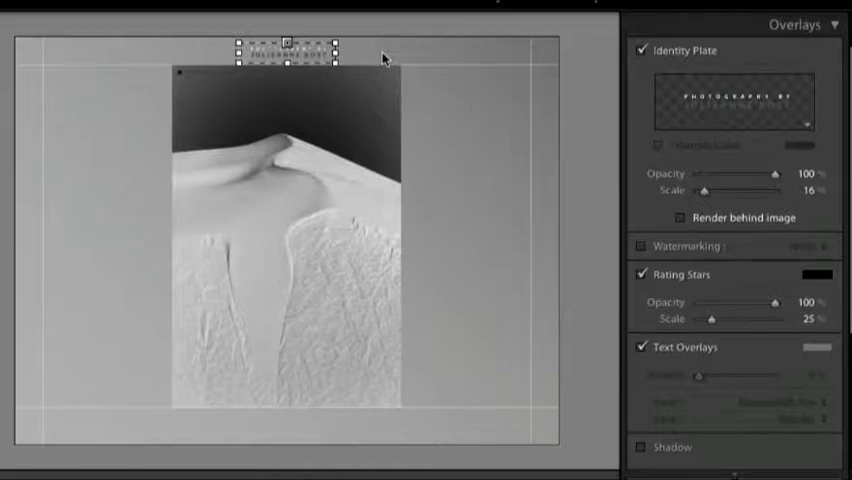
mouse_move(687, 164)
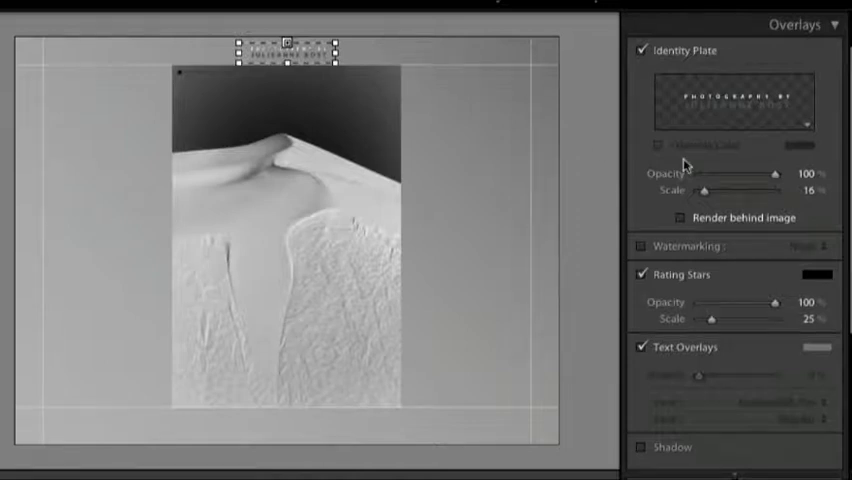
Keep identity plate opacity at 100% and view the watermark presets.
left_click_drag(775, 173, 745, 173)
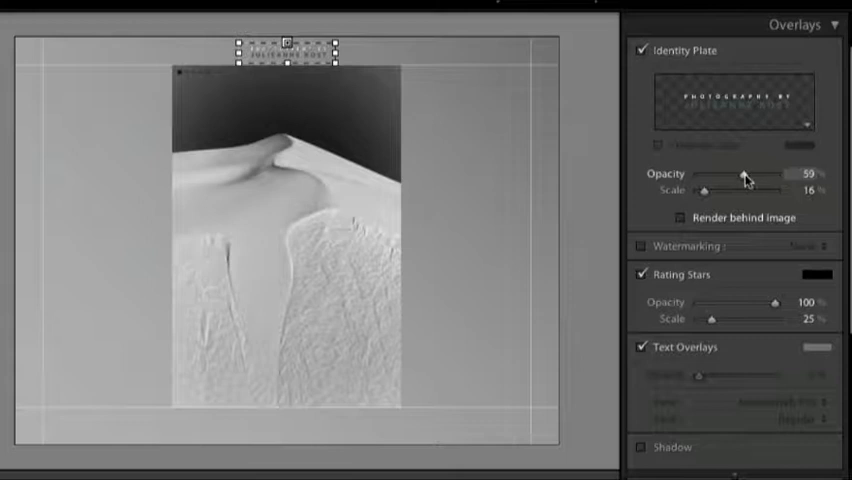
left_click_drag(738, 173, 783, 173)
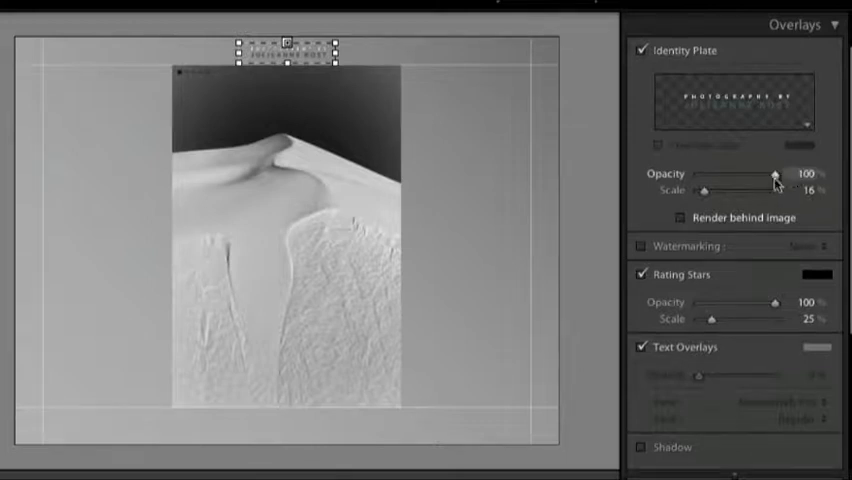
left_click(641, 246)
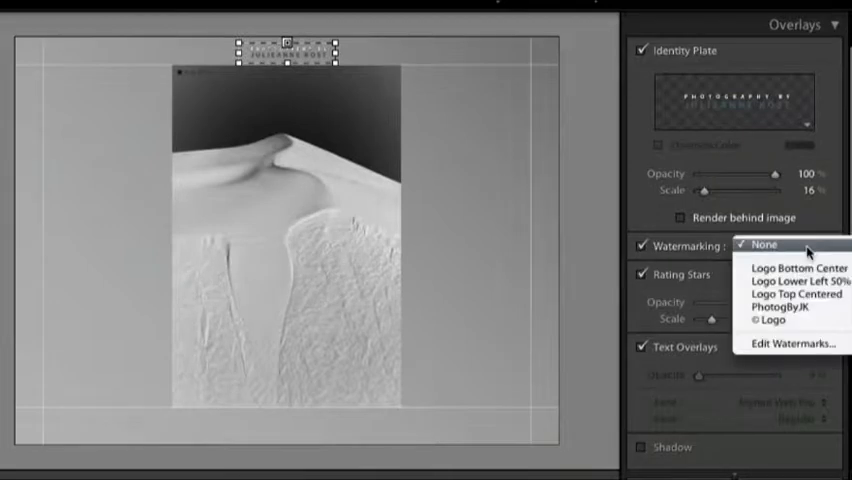
mouse_move(795, 344)
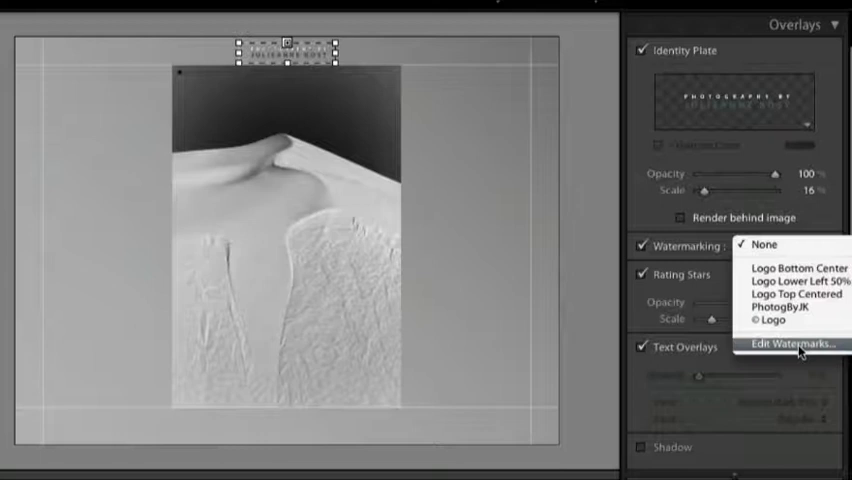
Open the Watermark Editor, then cancel without adding a watermark.
left_click(787, 344)
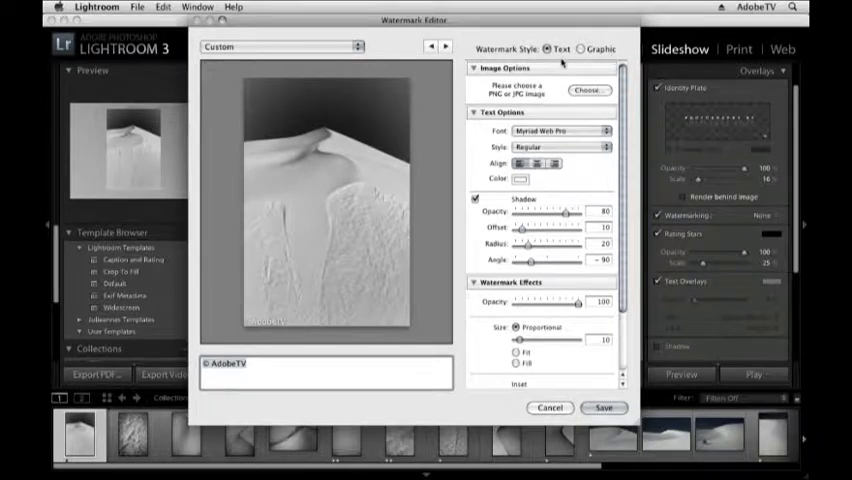
left_click(603, 407)
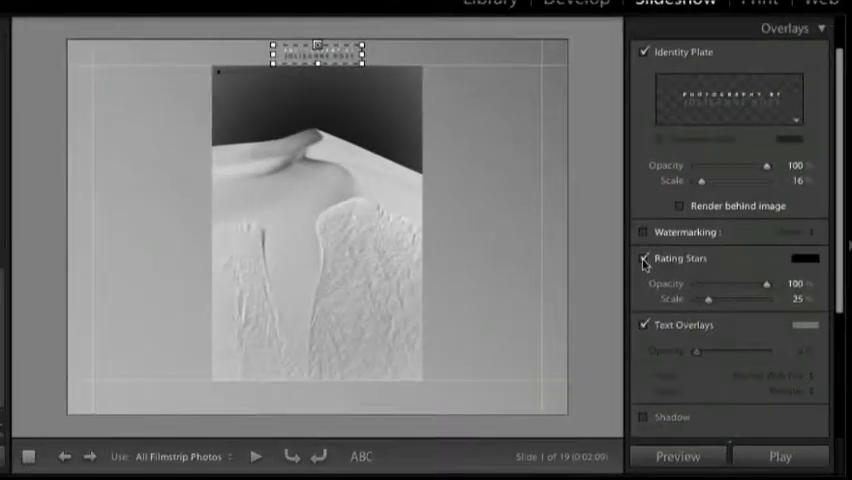
Uncheck Rating Stars in the Overlays panel.
left_click(641, 258)
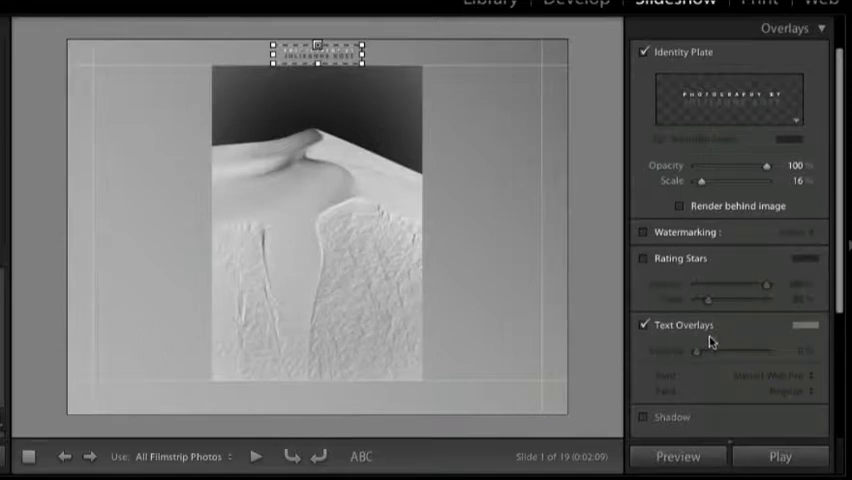
mouse_move(661, 344)
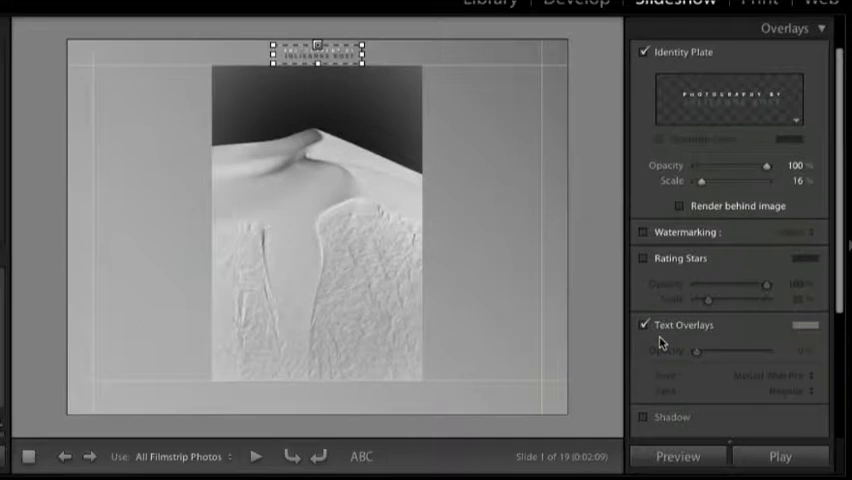
mouse_move(484, 398)
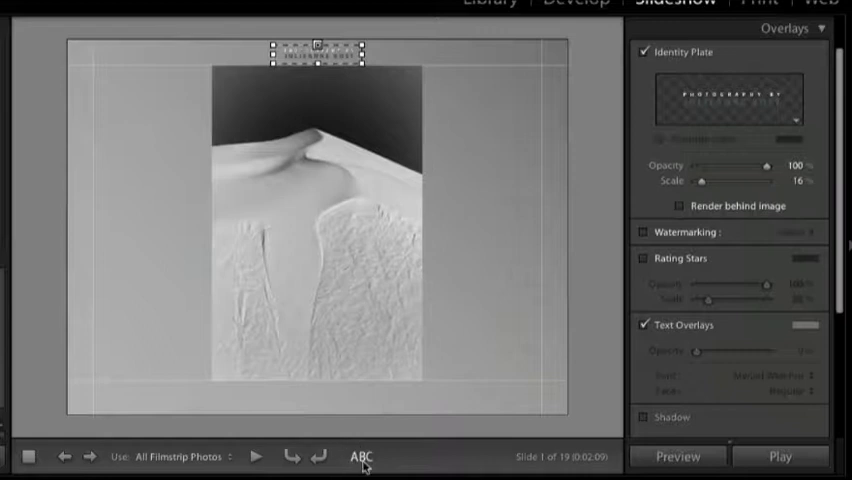
Add a '© 2010 Julieanne Kost' copyright overlay centred below the photo, with Shadow on.
left_click(360, 456)
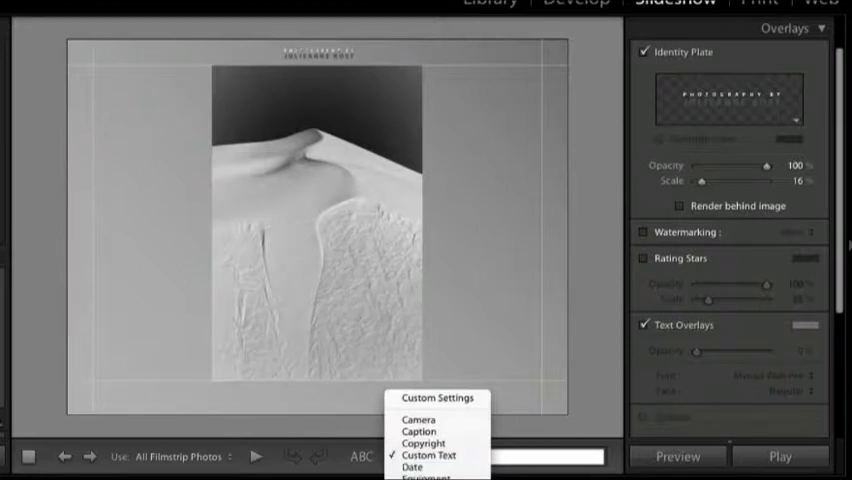
left_click(420, 455)
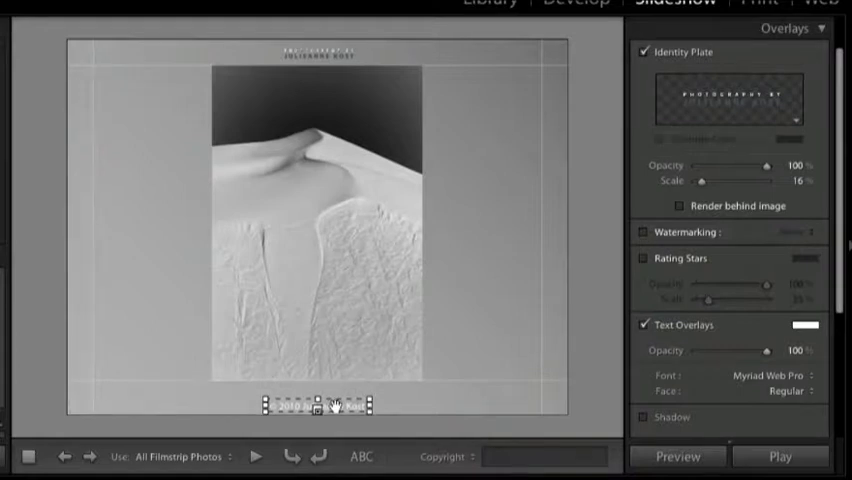
left_click_drag(317, 403, 315, 360)
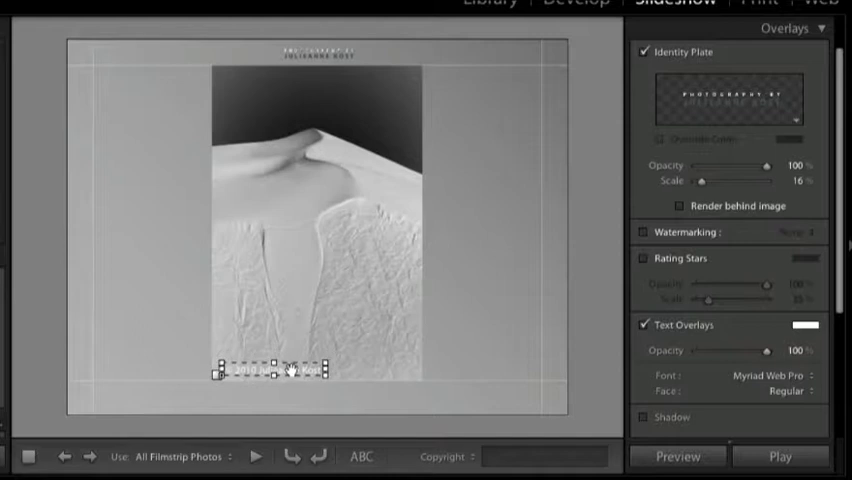
left_click_drag(270, 370, 312, 400)
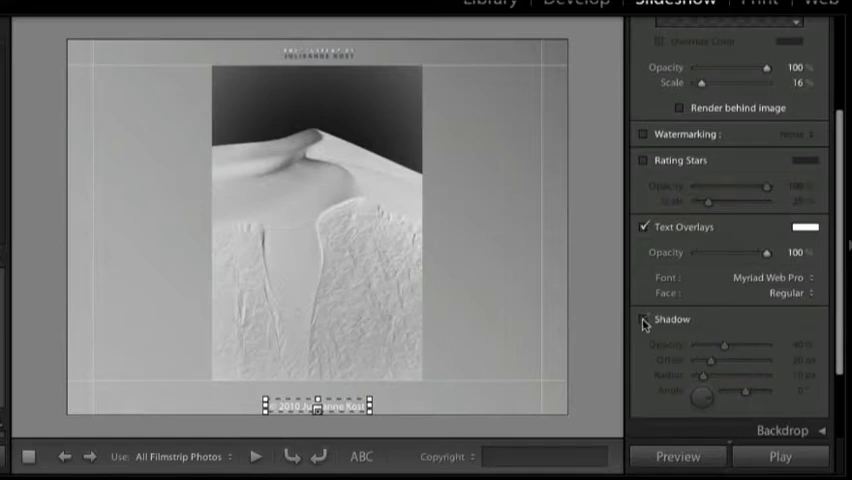
left_click(642, 319)
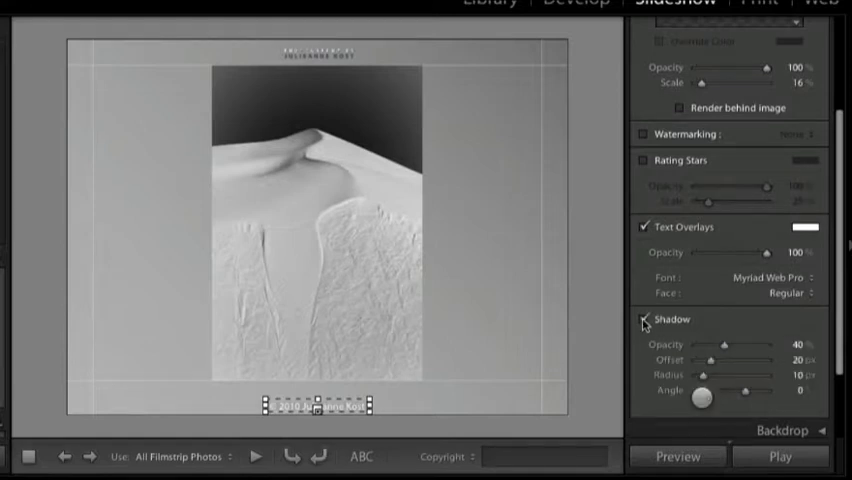
scroll("up", 3)
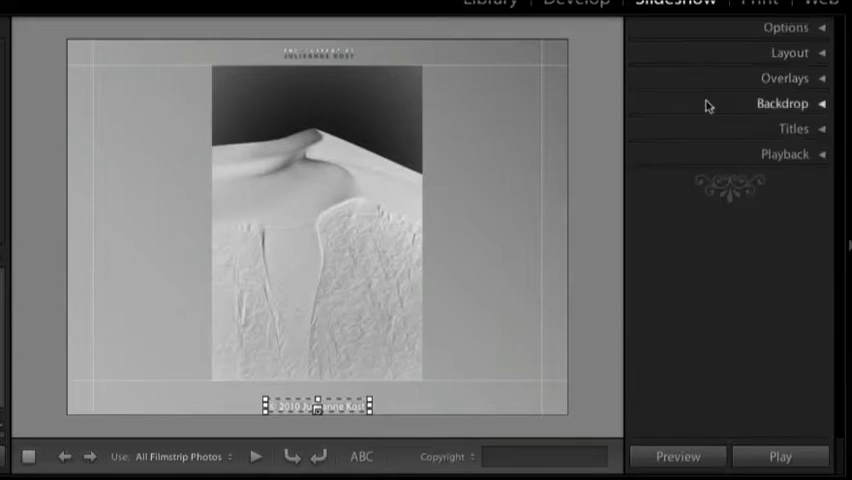
Try a black Color Wash at 54 degrees in the Backdrop panel, then turn it off.
left_click(783, 103)
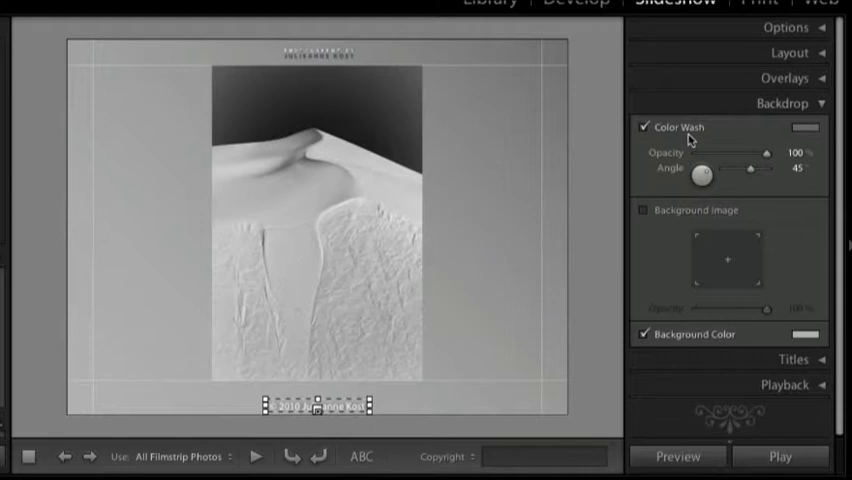
mouse_move(561, 65)
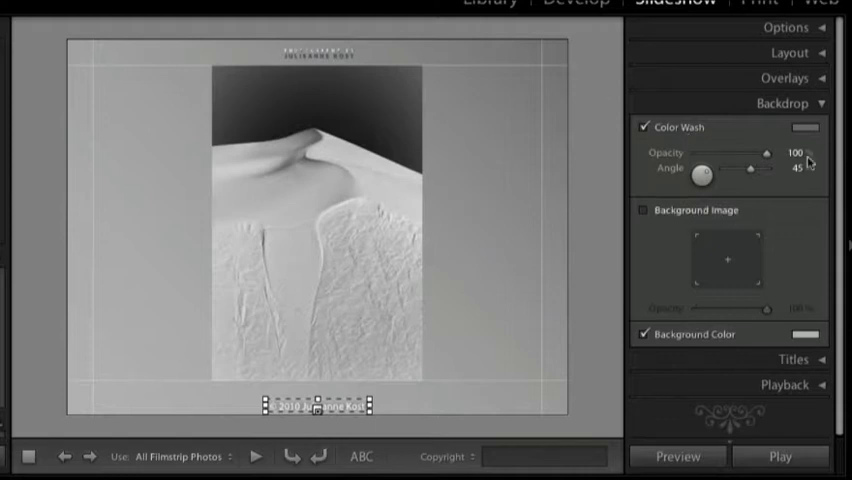
left_click(804, 128)
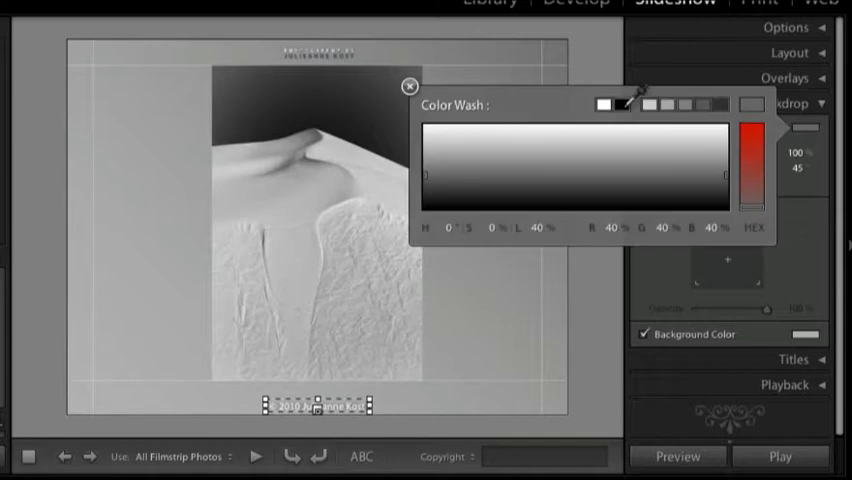
left_click(409, 85)
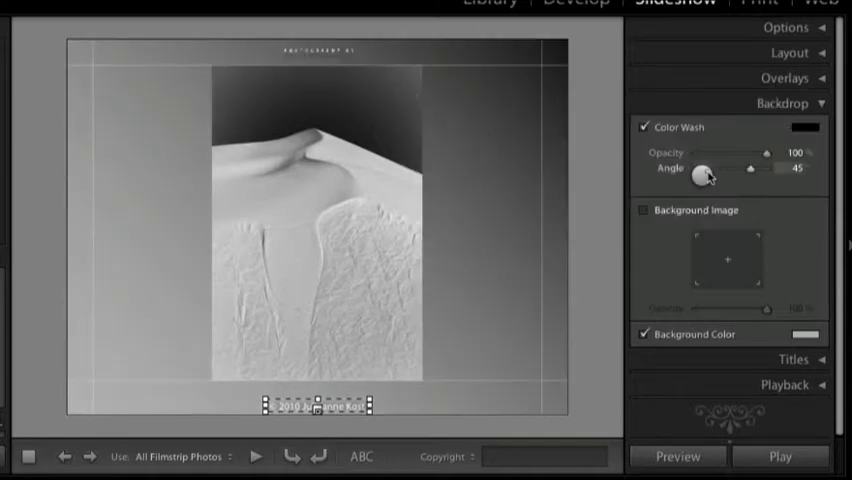
left_click_drag(701, 175, 712, 175)
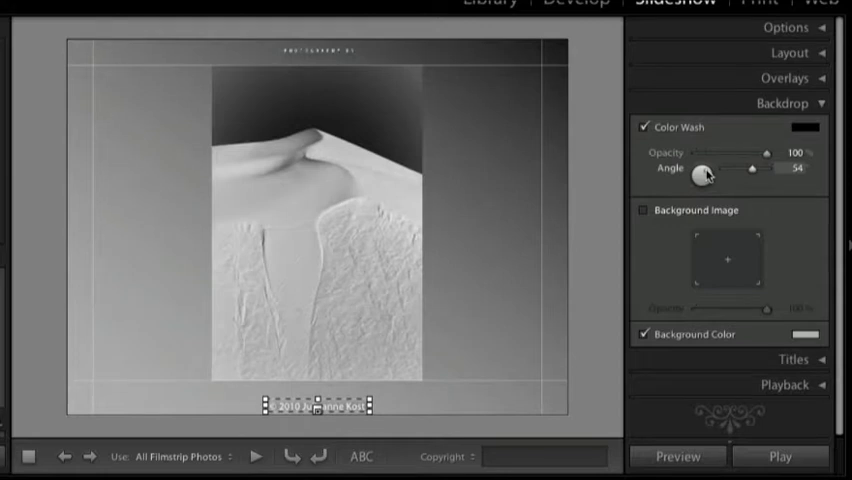
left_click(643, 128)
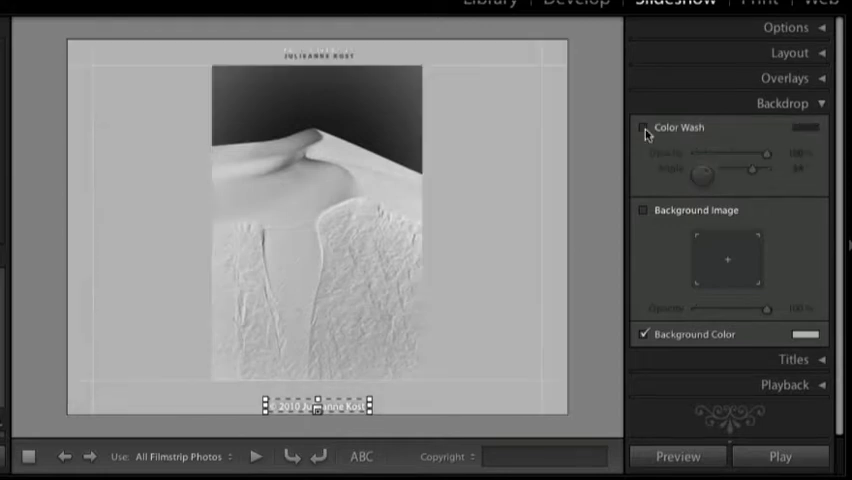
Set the Backdrop panel's Background Color swatch to black.
left_click(643, 128)
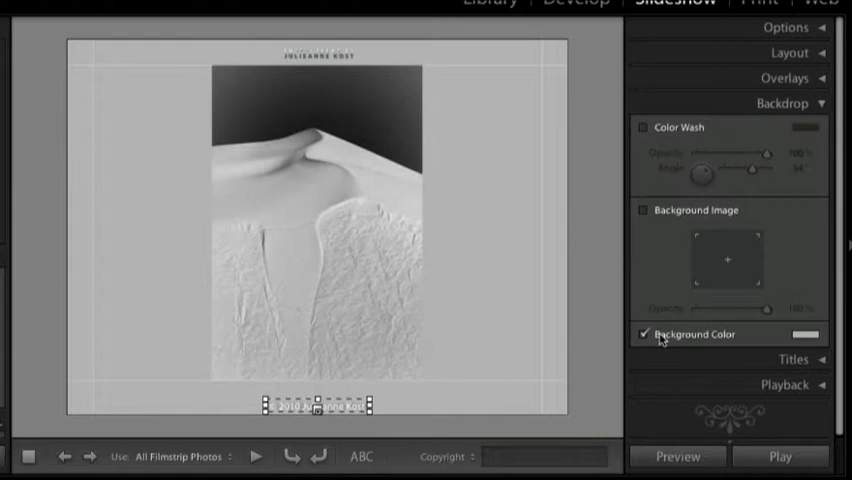
left_click(800, 333)
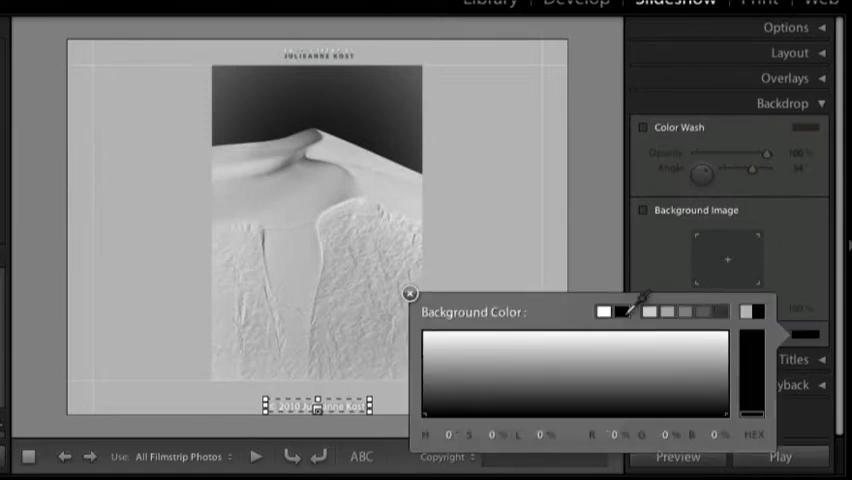
left_click(409, 294)
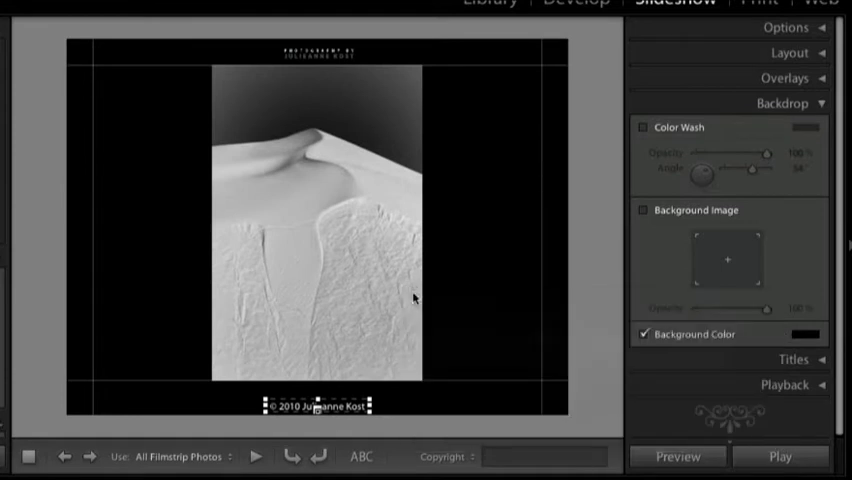
mouse_move(617, 322)
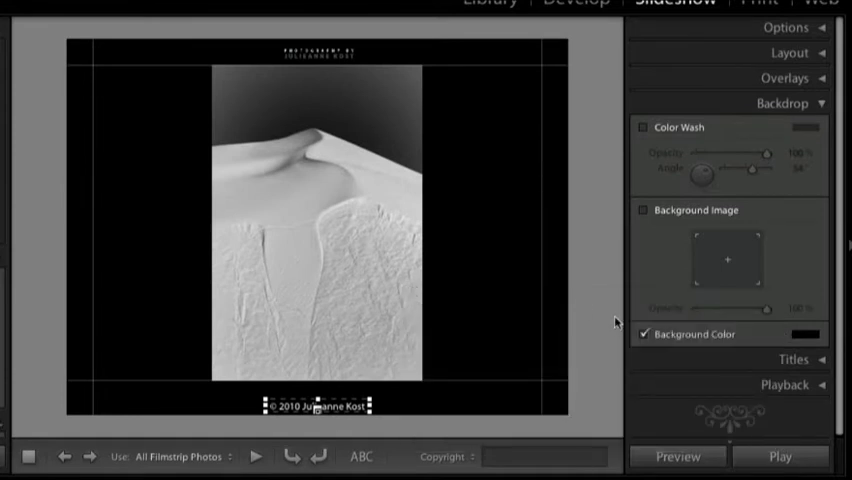
mouse_move(672, 274)
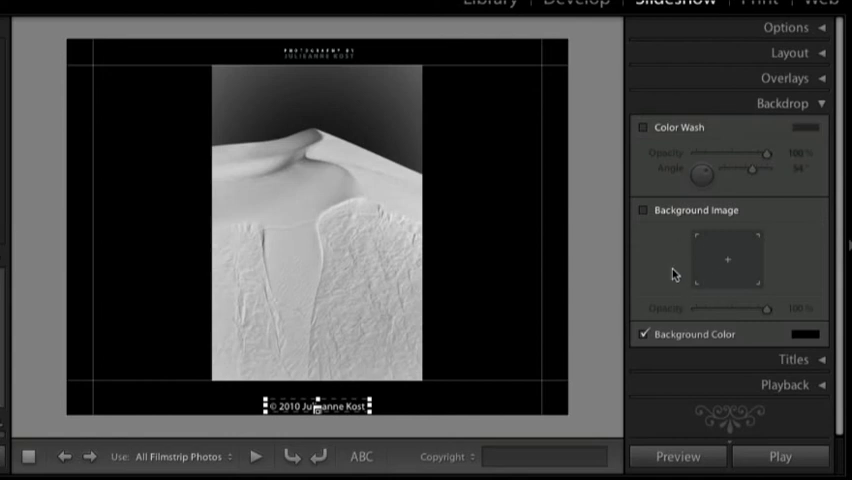